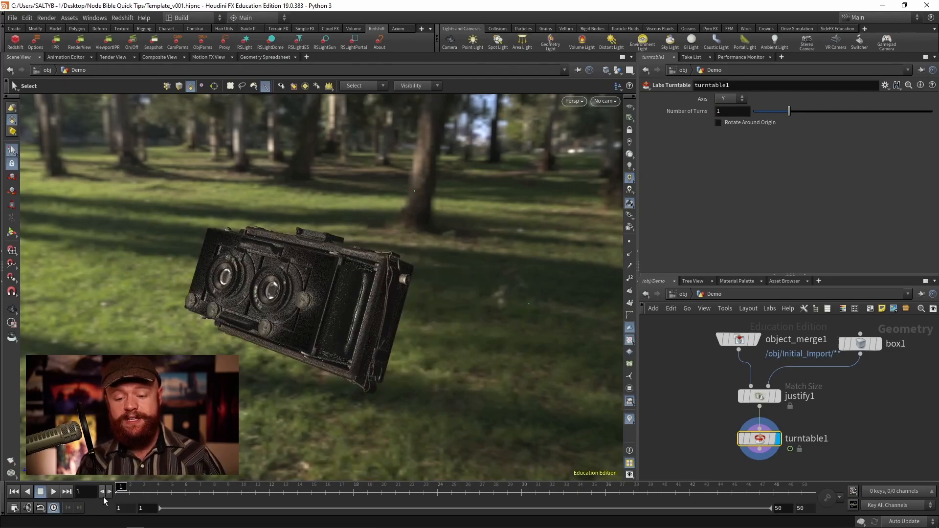
Scrub the timeline through the camera's turntable spin, then bring up Global Animation Options.
drag(122, 486, 788, 486)
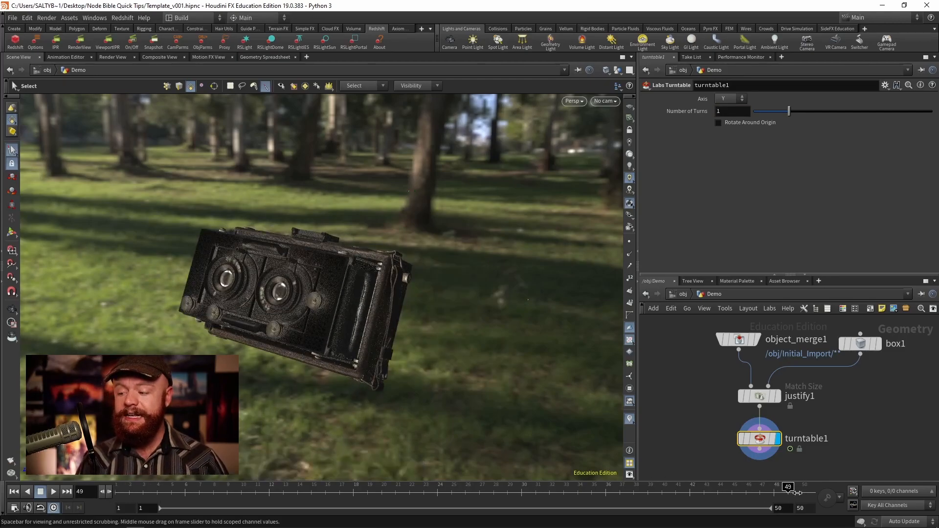
click(15, 509)
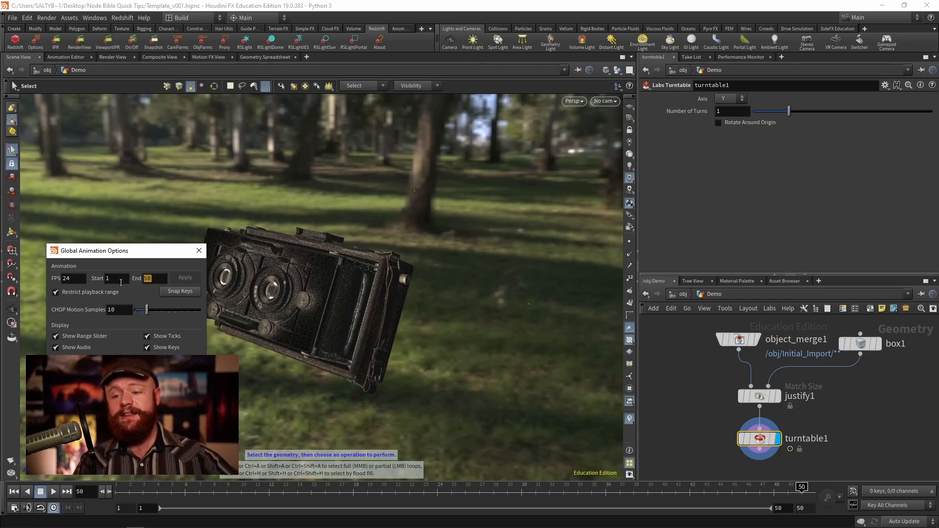
Set the animation End frame to 100 in Global Animation Options.
click(152, 278)
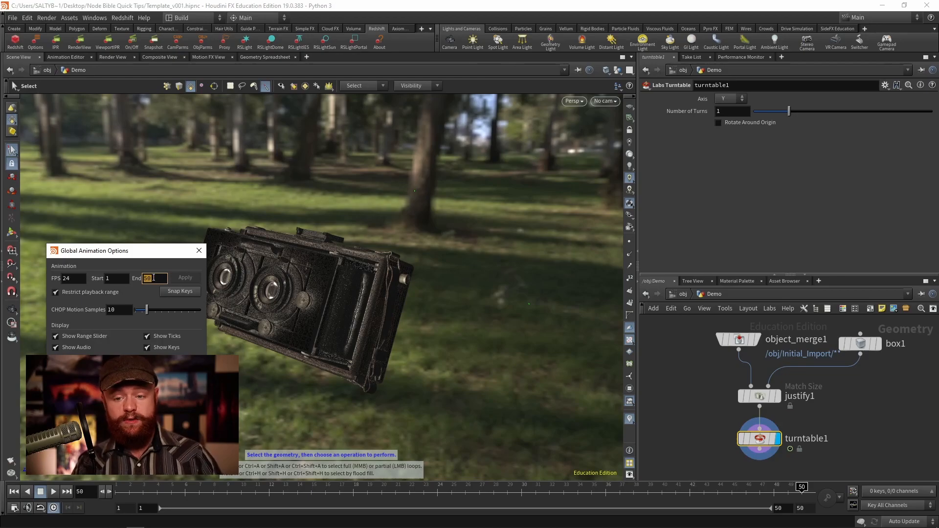
text(100)
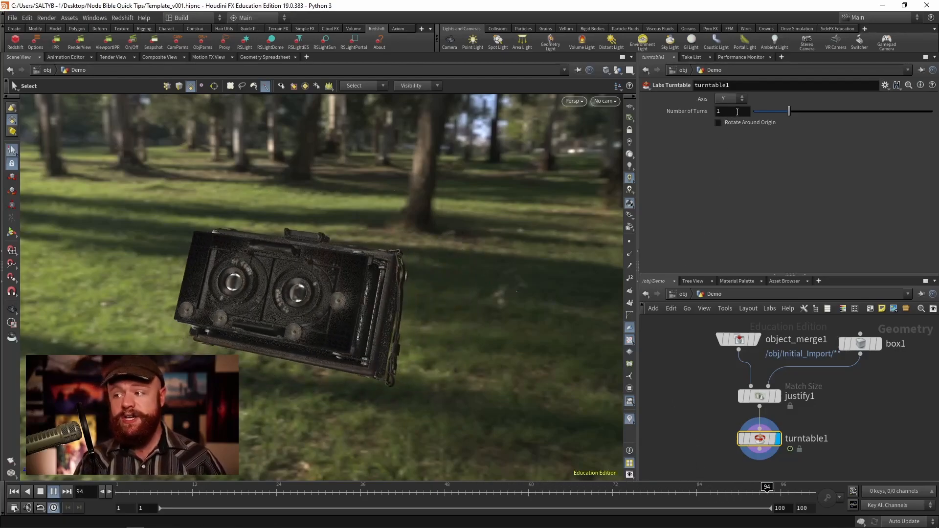
Set the turntable's Number of Turns to 3.
text(3)
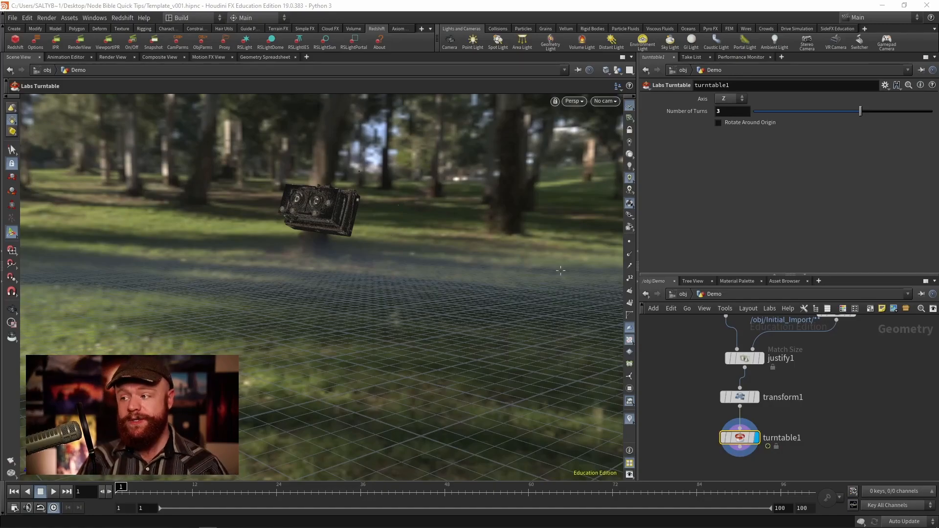
Enable Rotate Around Origin on turntable1 and play the spin.
click(718, 123)
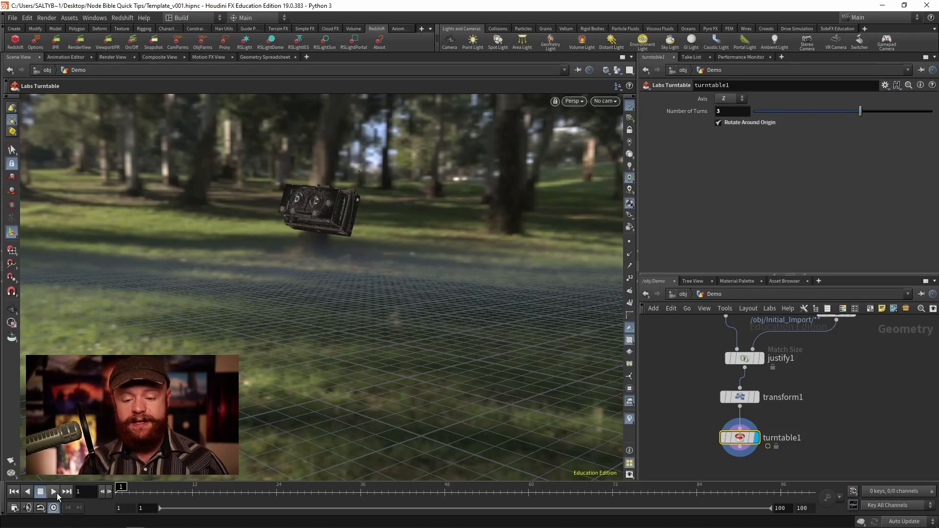
click(53, 491)
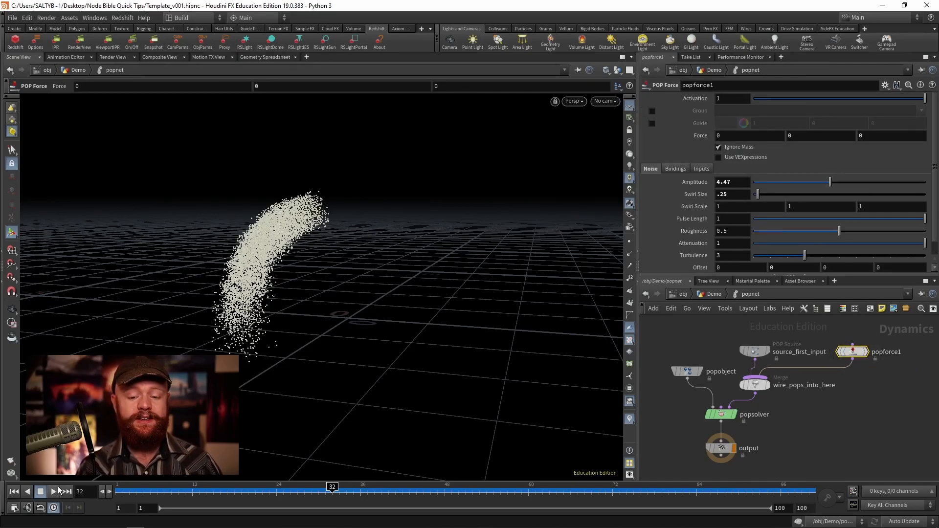
Play the swirling particle simulation, scrub back to an earlier frame, and replay.
click(53, 491)
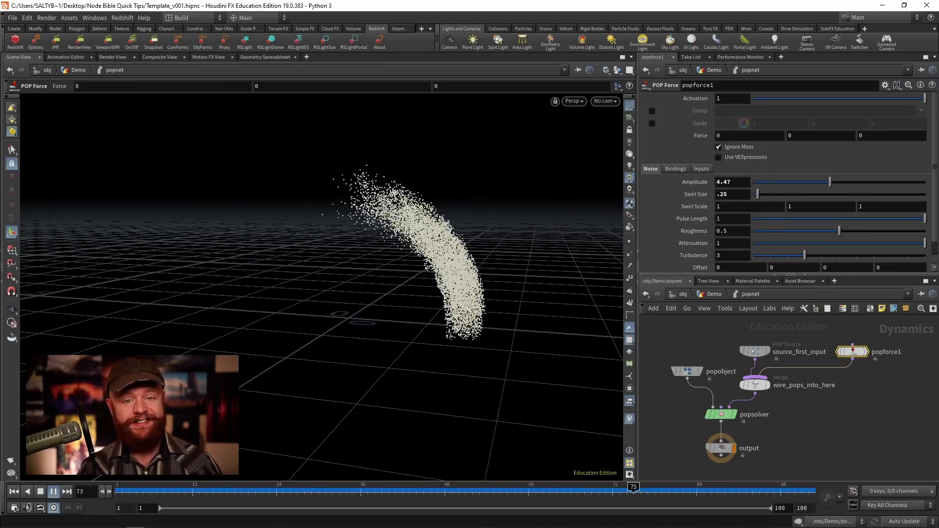
drag(634, 486, 261, 486)
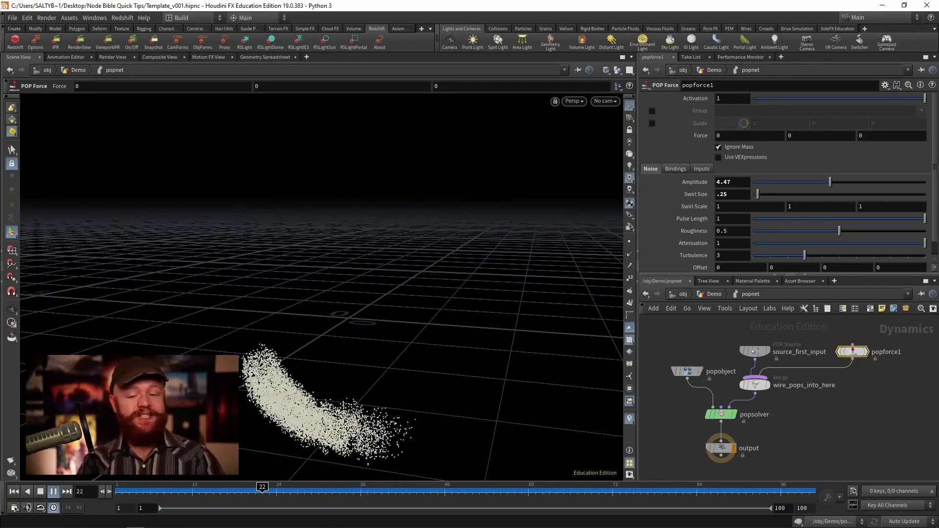
click(51, 491)
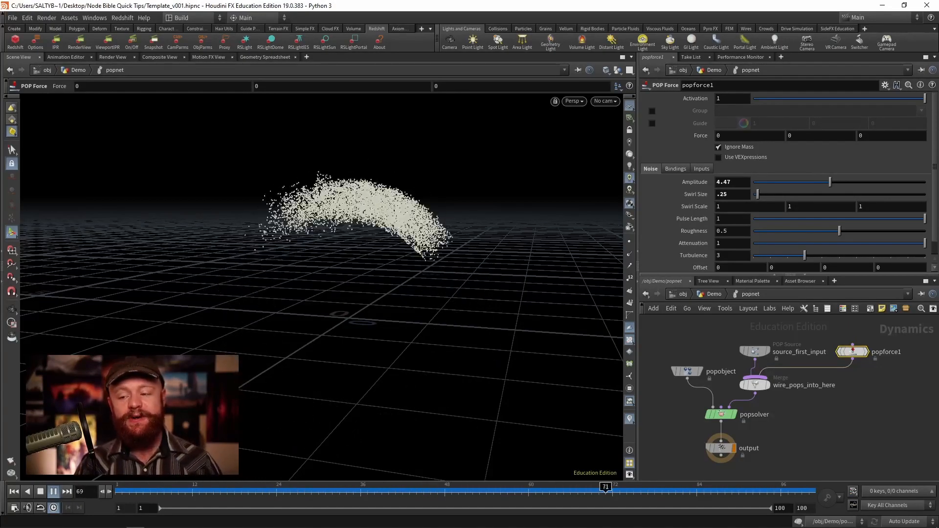